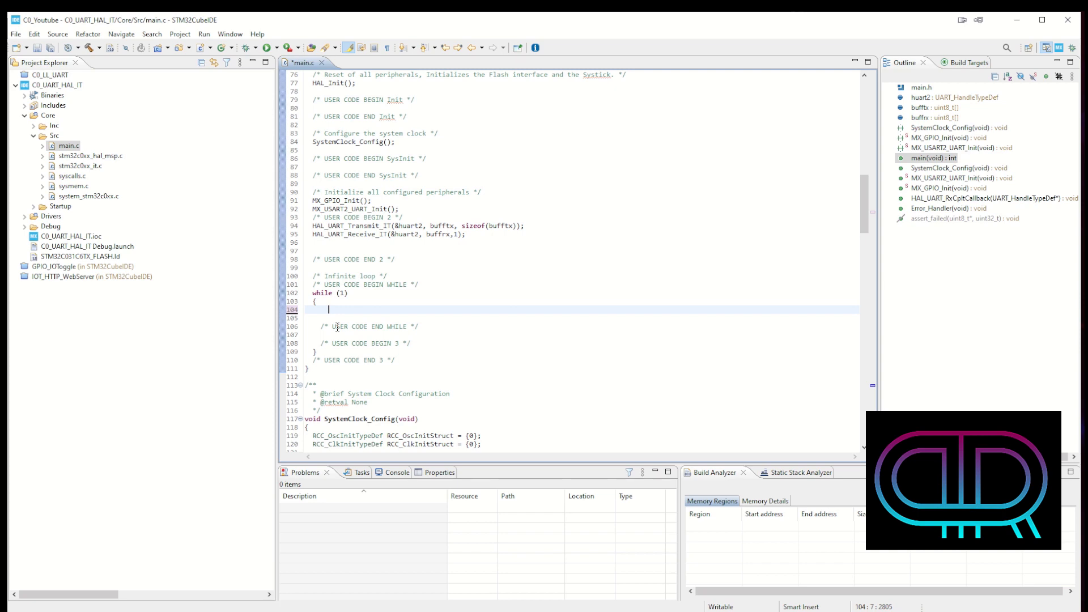
- Type the HAL_GPIO prefix on a new line inside the while(1) loop
{"action": "type", "text": "HAL_"}
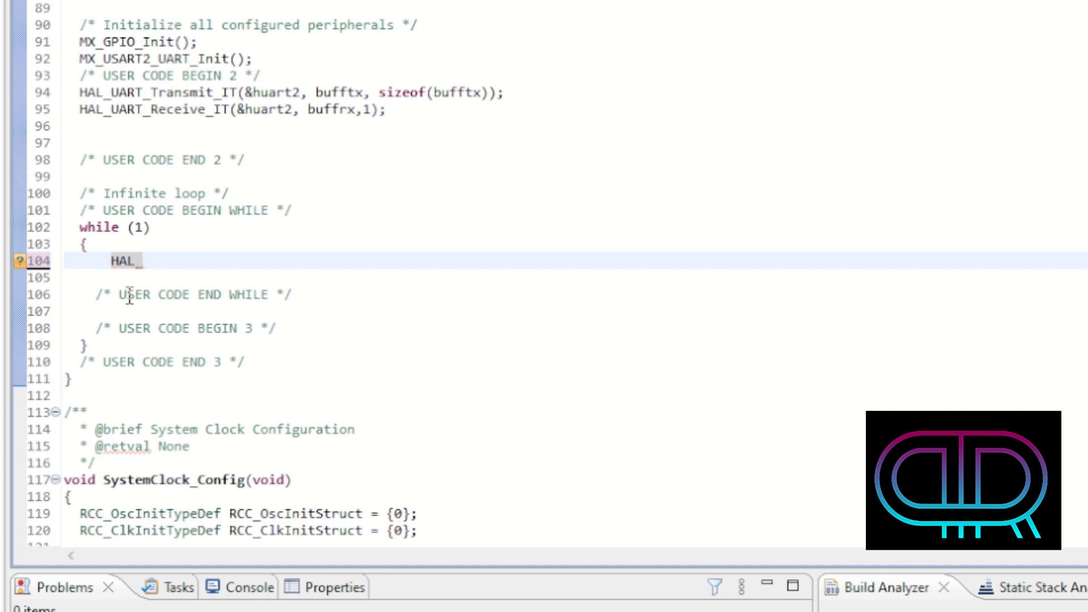
{"action": "type", "text": "GPIO"}
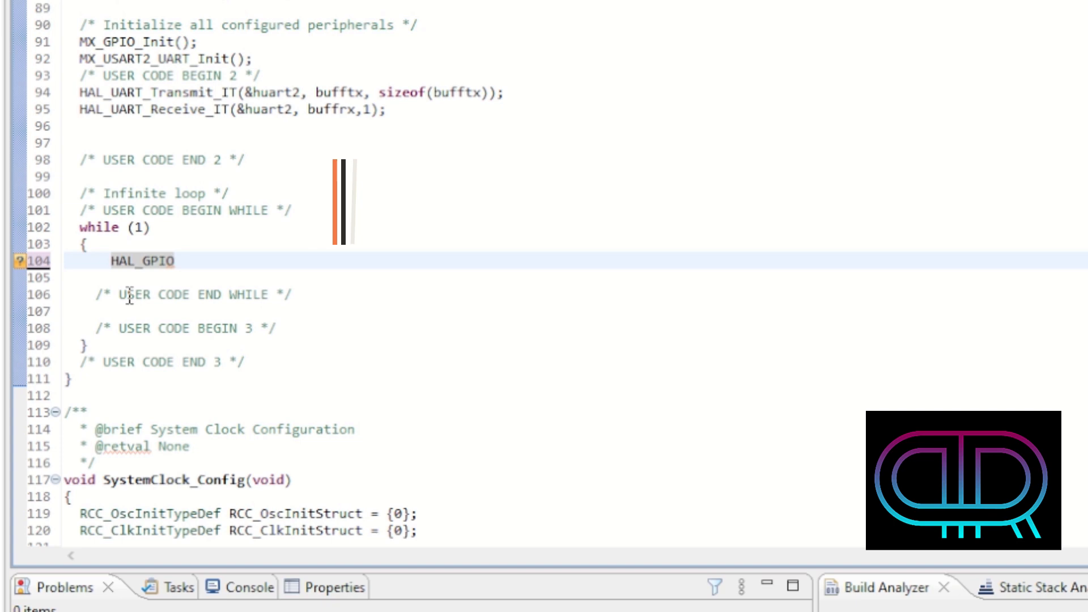
- Bring up content assist listing HAL_GPIO functions such as TogglePin and WritePin
{"action": "key", "text": "ctrl+space"}
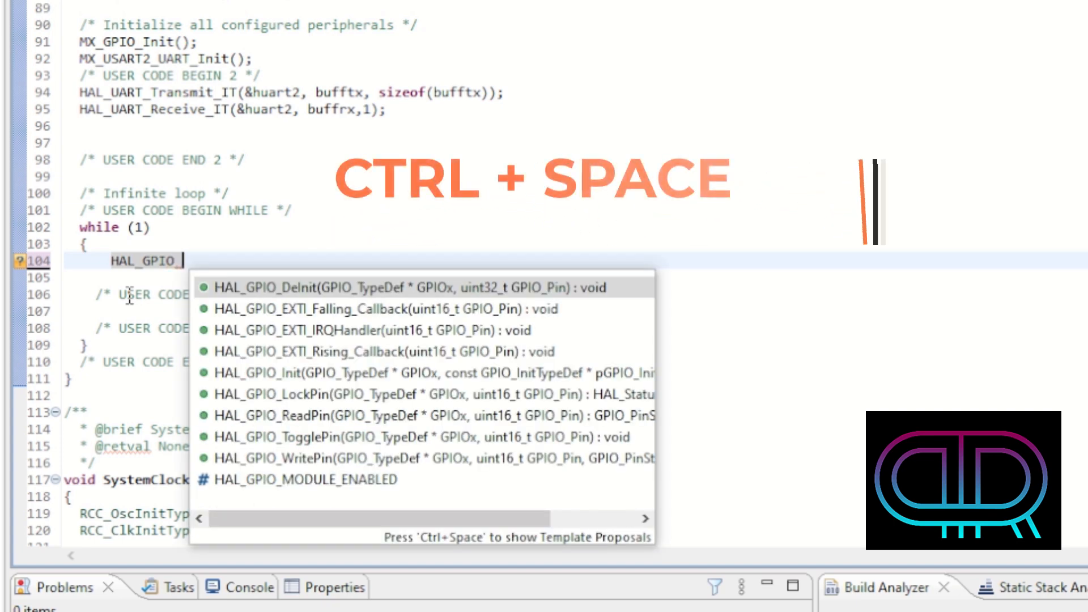
{"action": "mouse_move", "coordinate": [219, 326]}
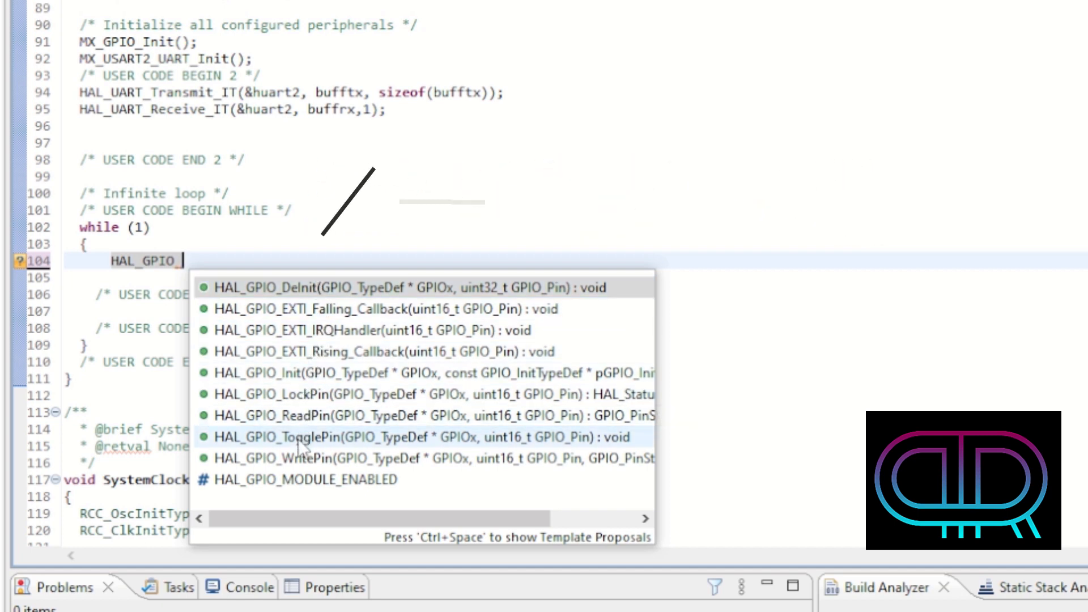
{"action": "mouse_move", "coordinate": [294, 445]}
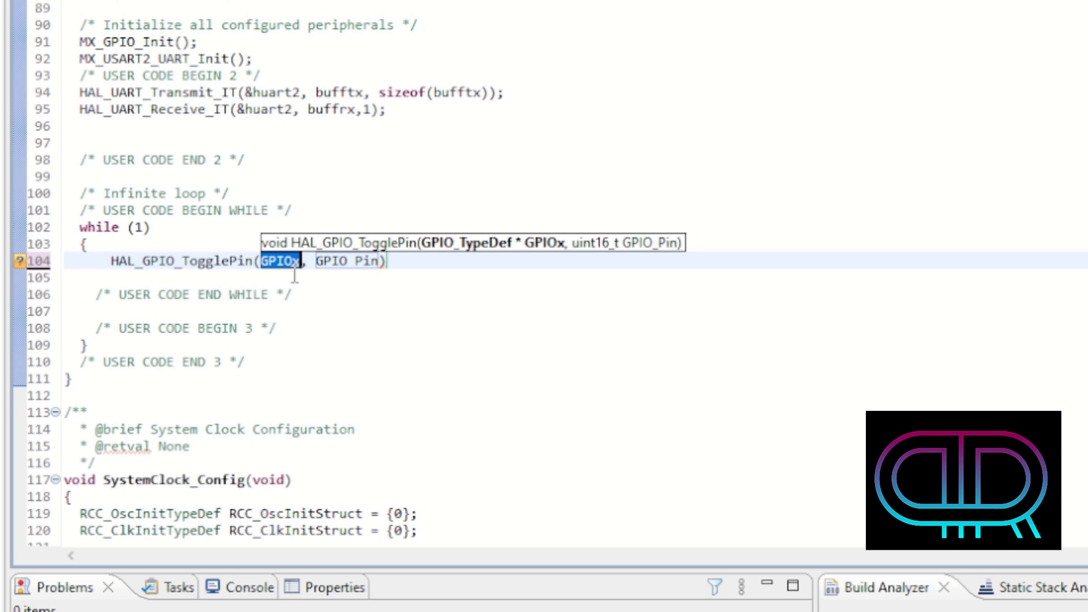
- Fill the toggle arguments with LED_GPIO_Port and LED_Pin via autocompletion, ending the statement
{"action": "type", "text": "LED"}
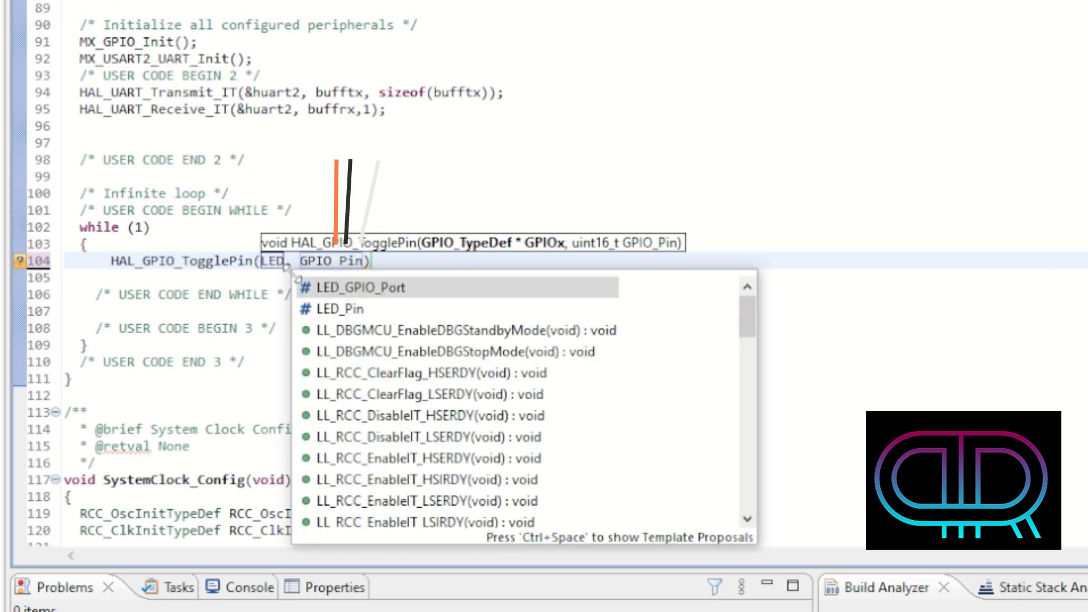
{"action": "key", "text": "ctrl+space"}
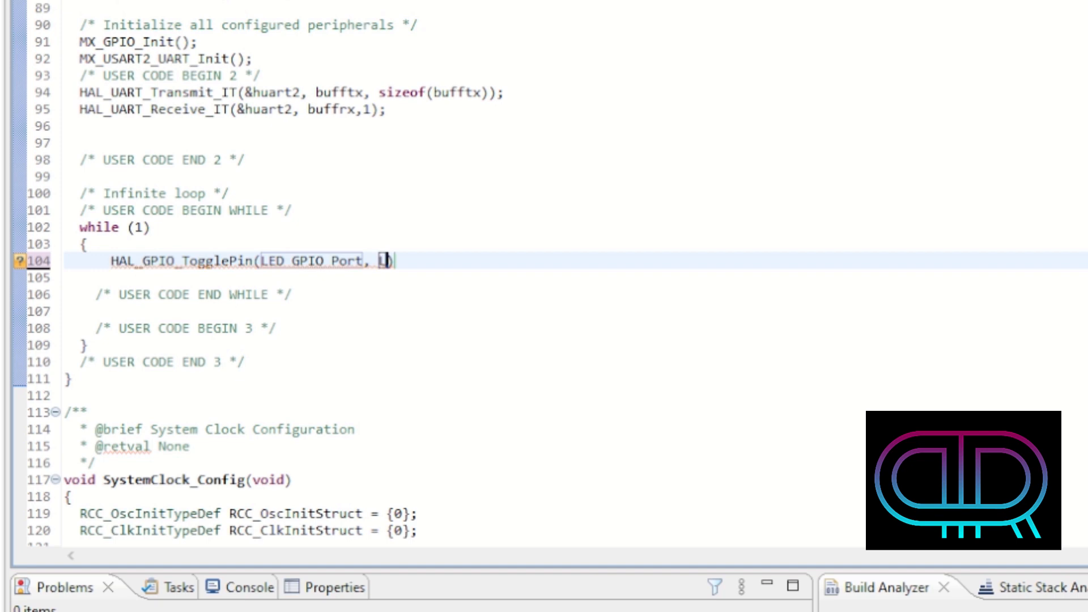
{"action": "type", "text": "ED"}
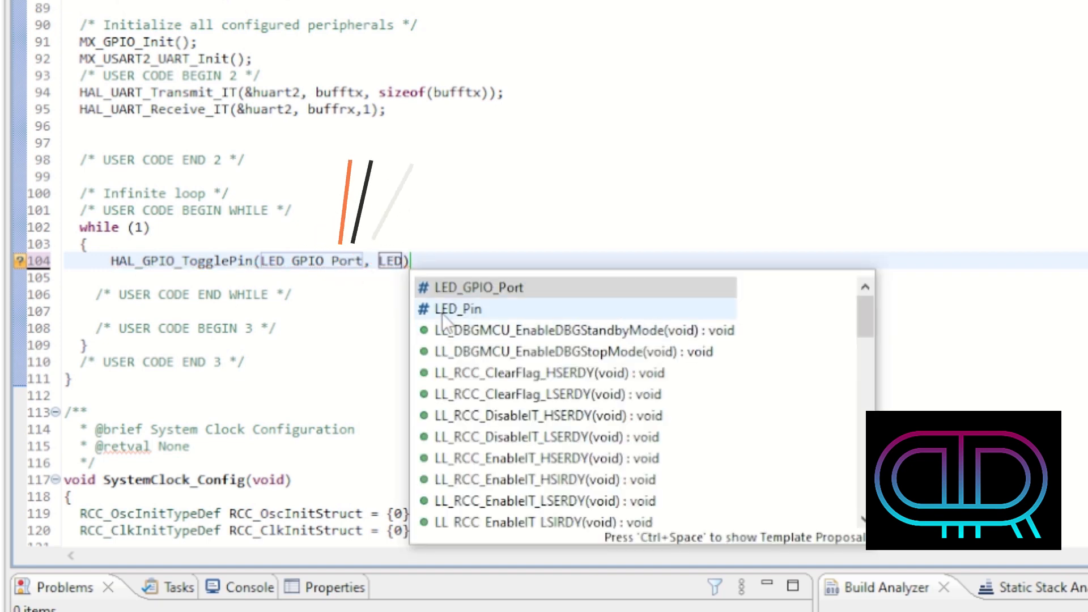
{"action": "key", "text": "ctrl+space"}
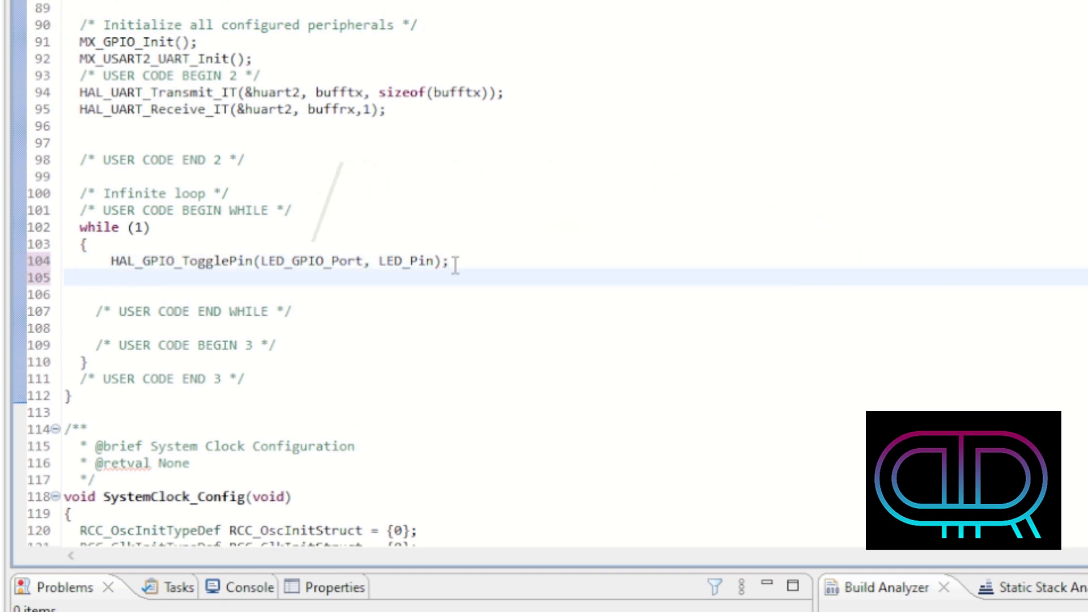
- Autocomplete HAL_Delay from 'HAL_De' and give it a 250 ms argument
{"action": "type", "text": "H"}
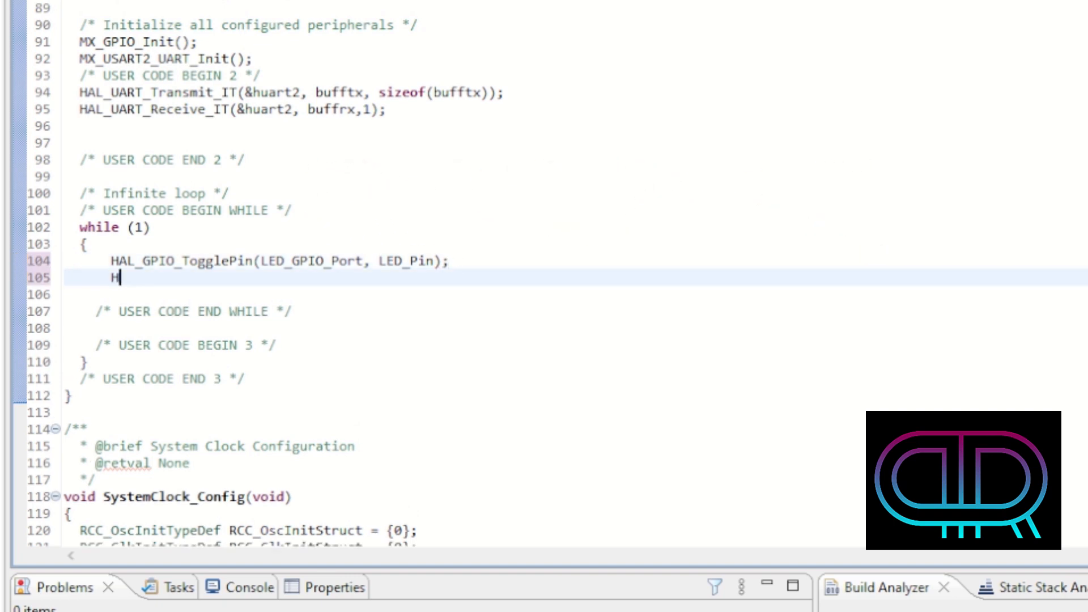
{"action": "type", "text": "AL_"}
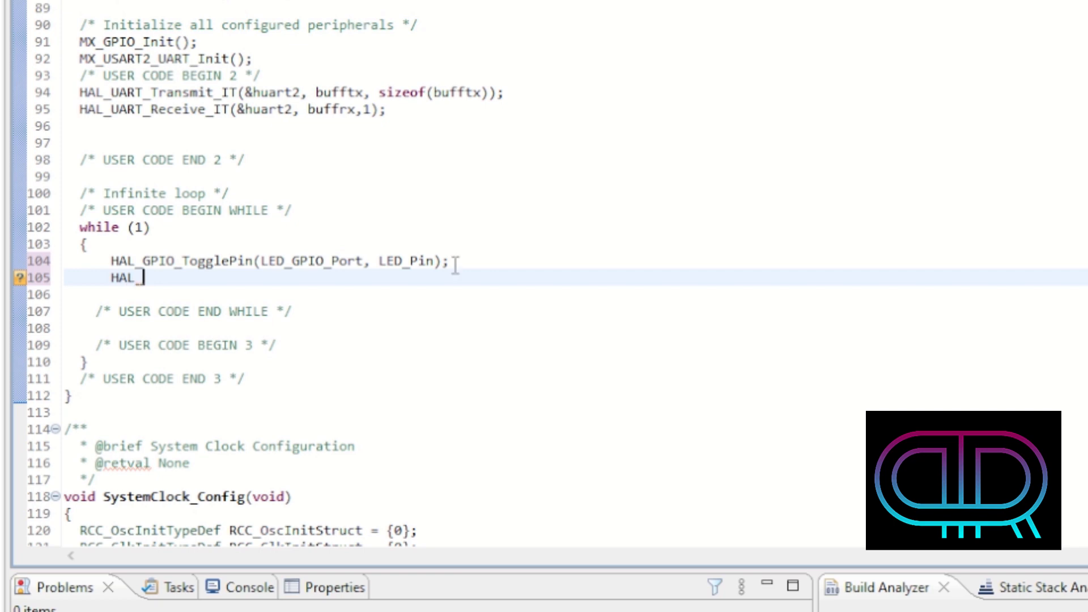
{"action": "type", "text": "Delay(Delay"}
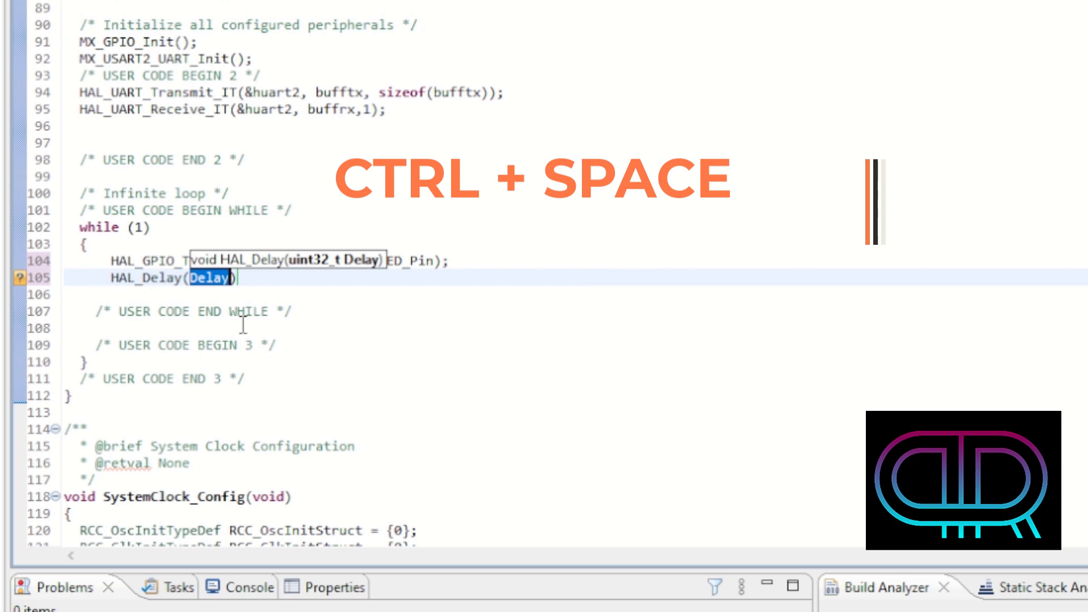
{"action": "type", "text": "250"}
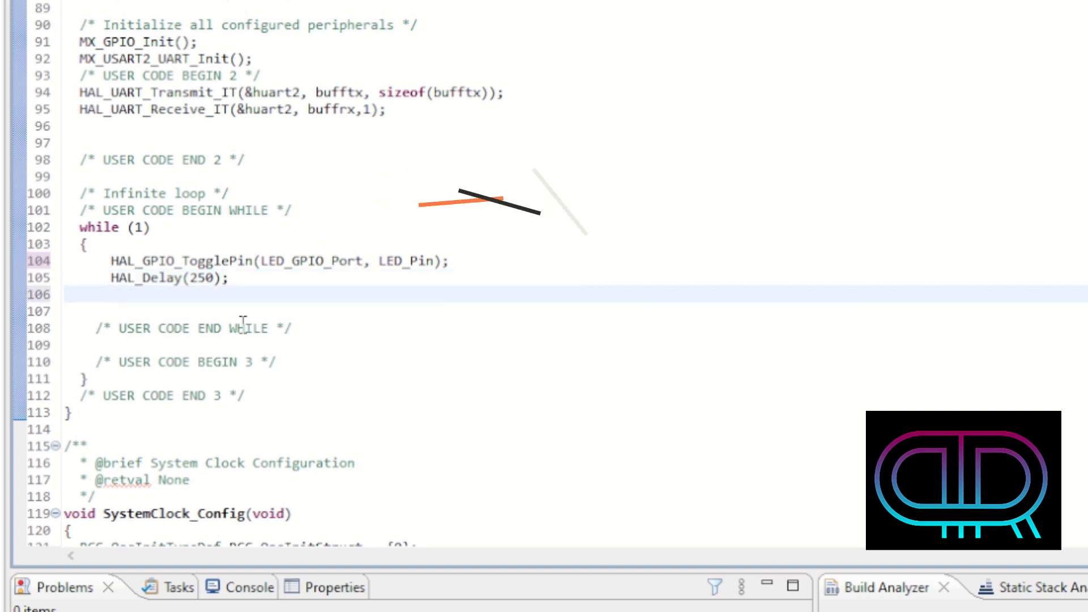
{"action": "key", "text": "ctrl+space"}
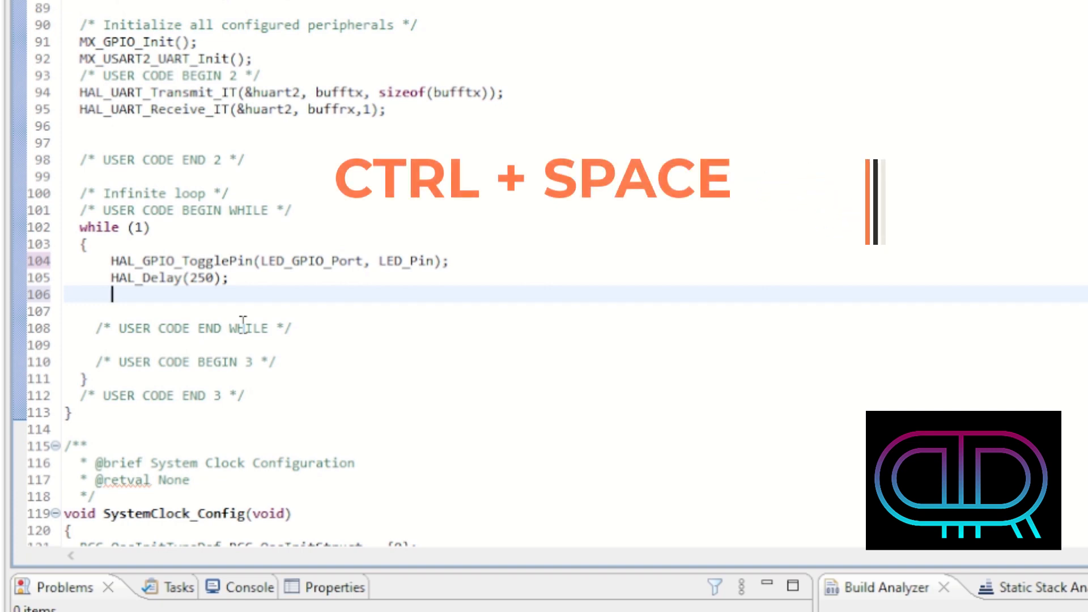